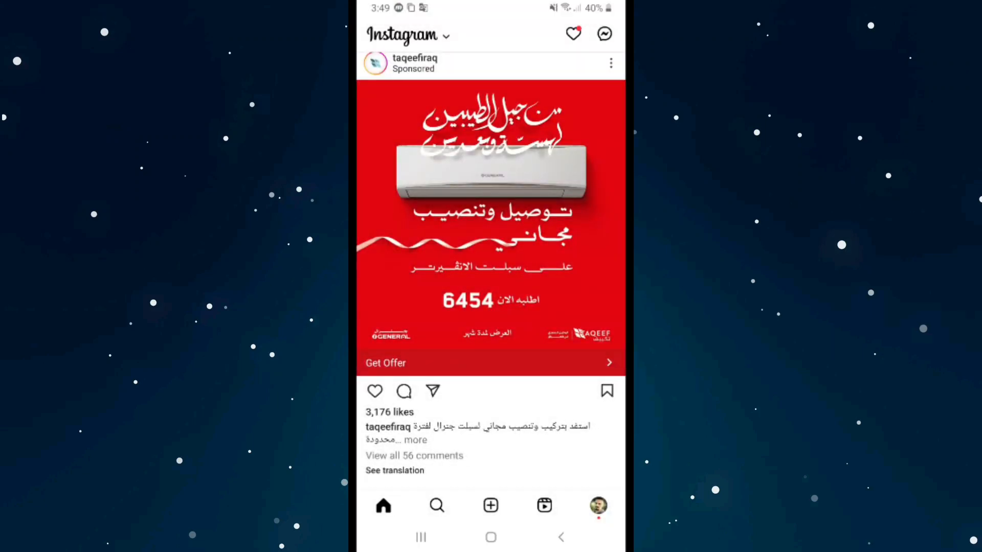
Go from the feed to your own profile and bring up the account options menu
scroll(down, 3)
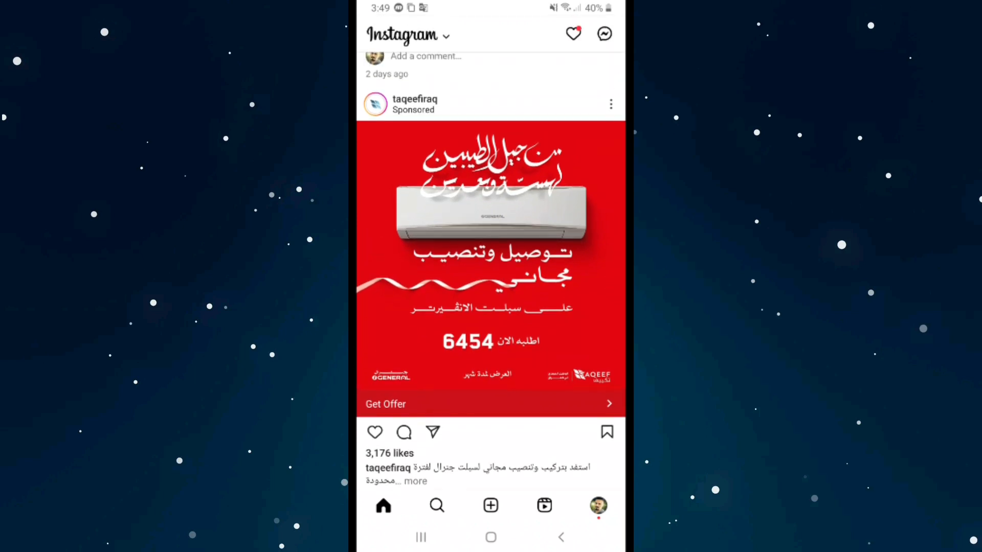
click(597, 505)
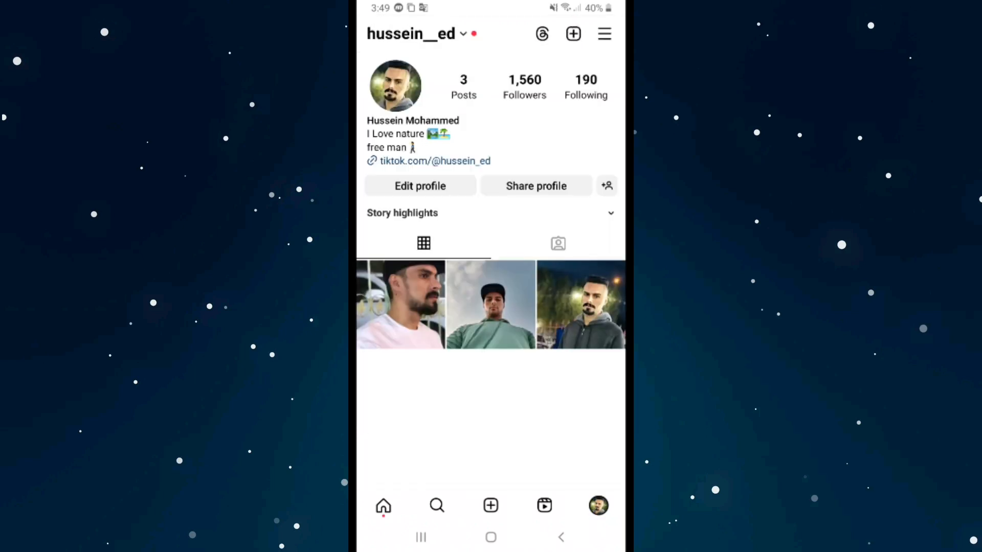
click(604, 33)
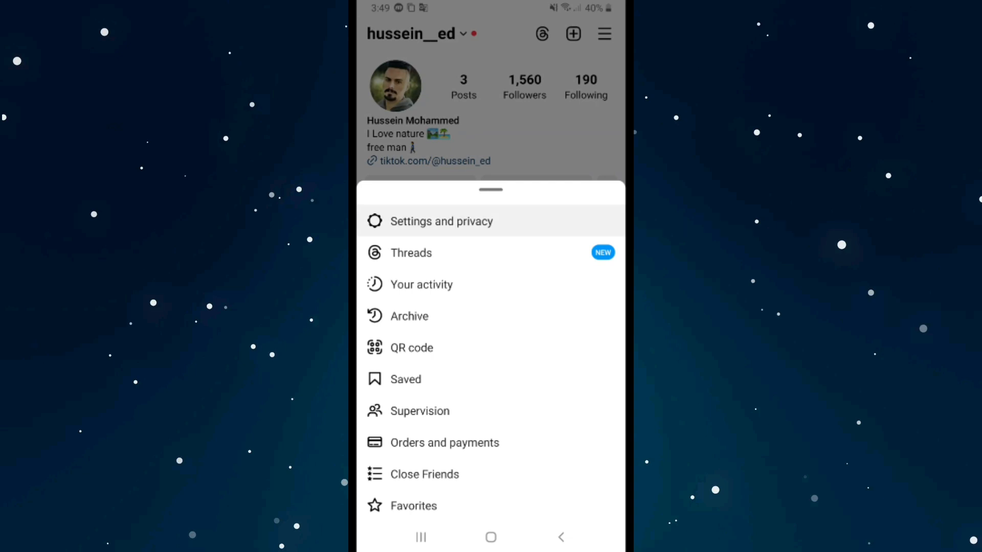
Navigate through Settings and privacy and Accounts Center to the Password and security page
click(442, 221)
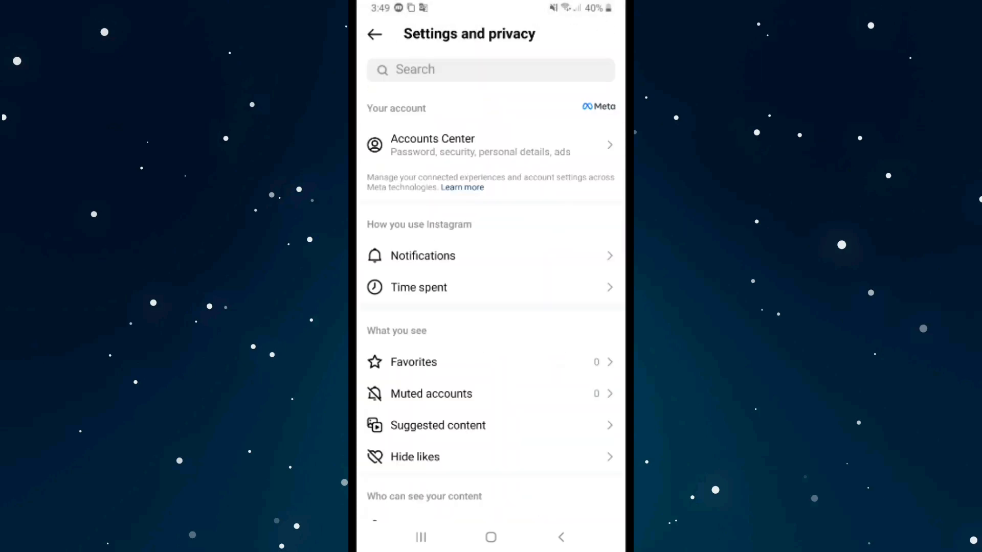
click(489, 144)
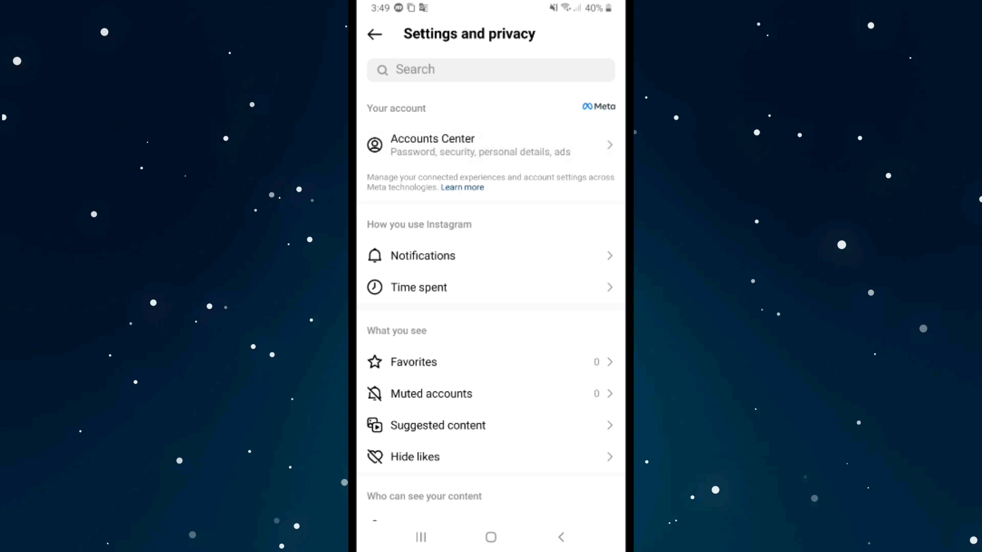
click(490, 144)
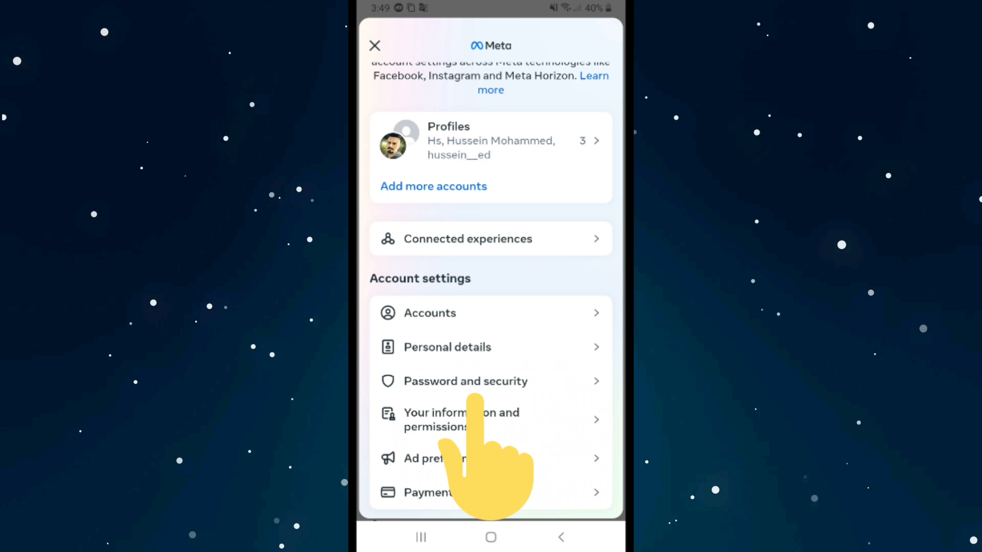
click(465, 381)
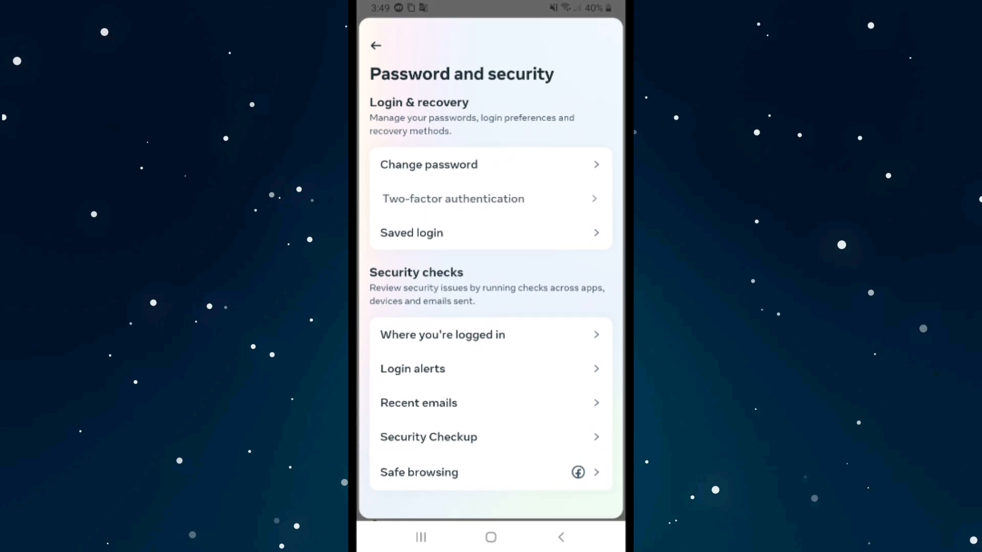
Start two-factor authentication setup and select the Instagram account to secure
click(452, 198)
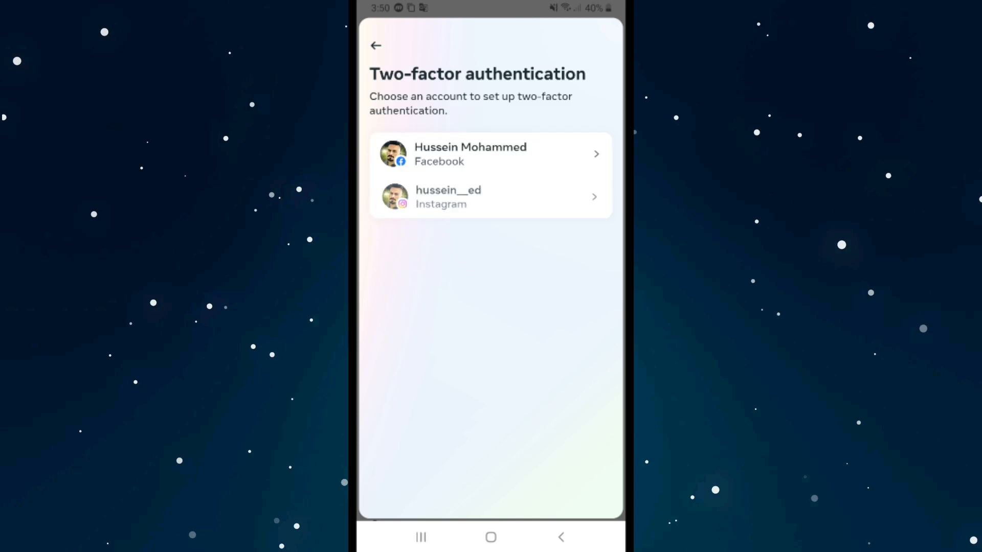
click(489, 196)
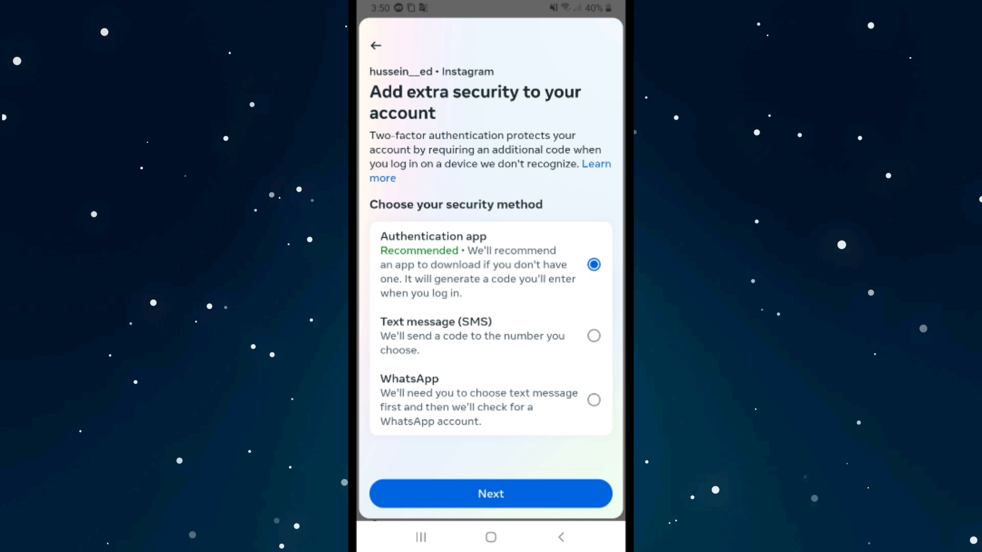
Choose Text message (SMS) as the security method and continue to the code entry screen
click(593, 335)
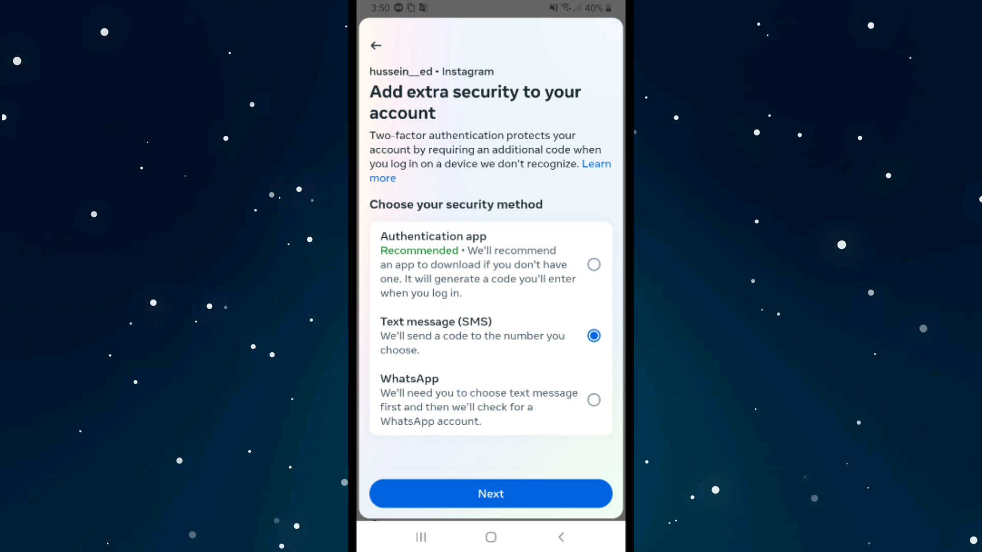
click(593, 400)
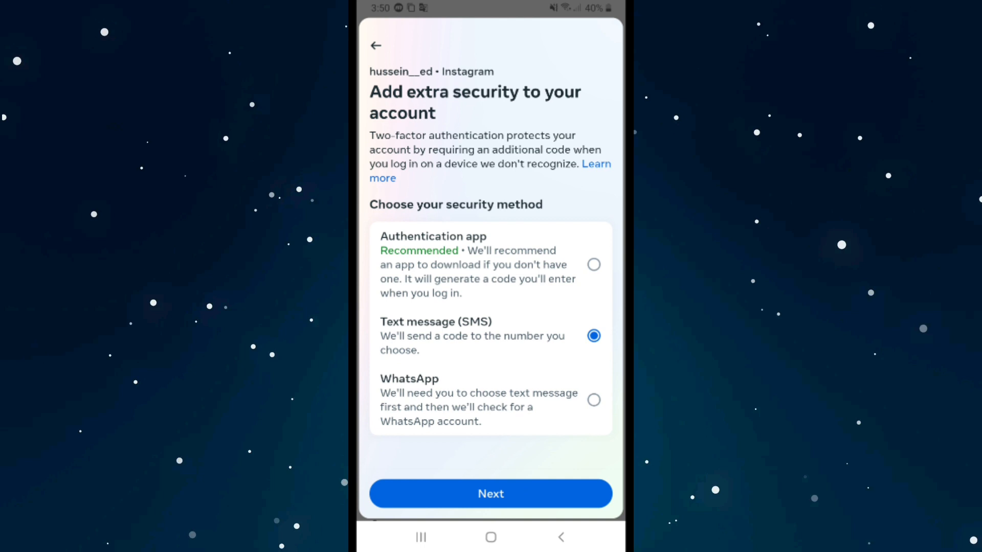
click(490, 493)
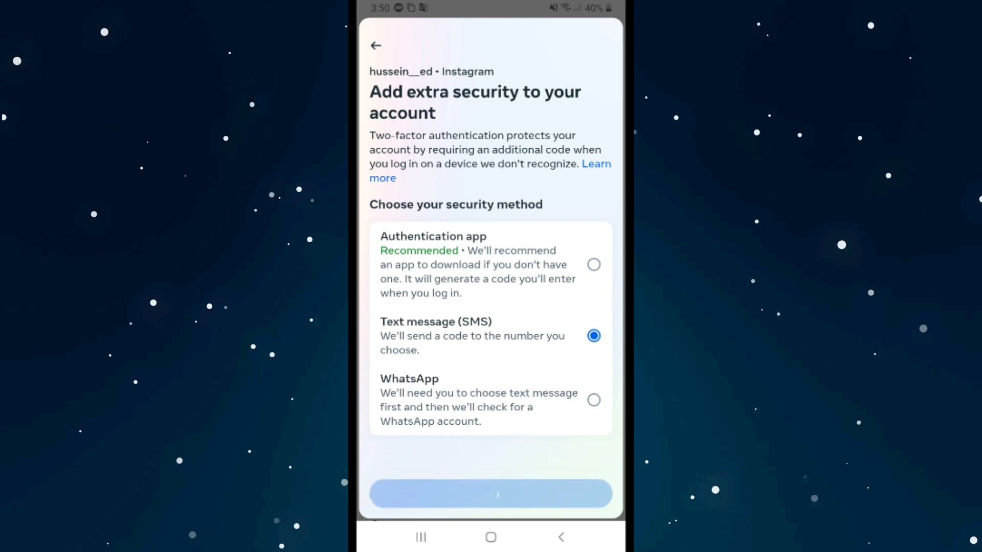
click(490, 493)
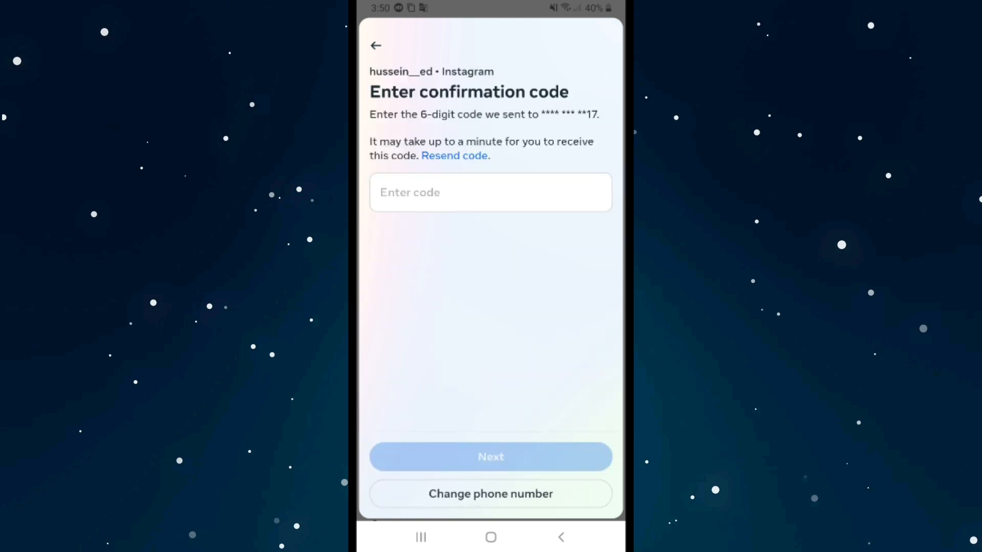
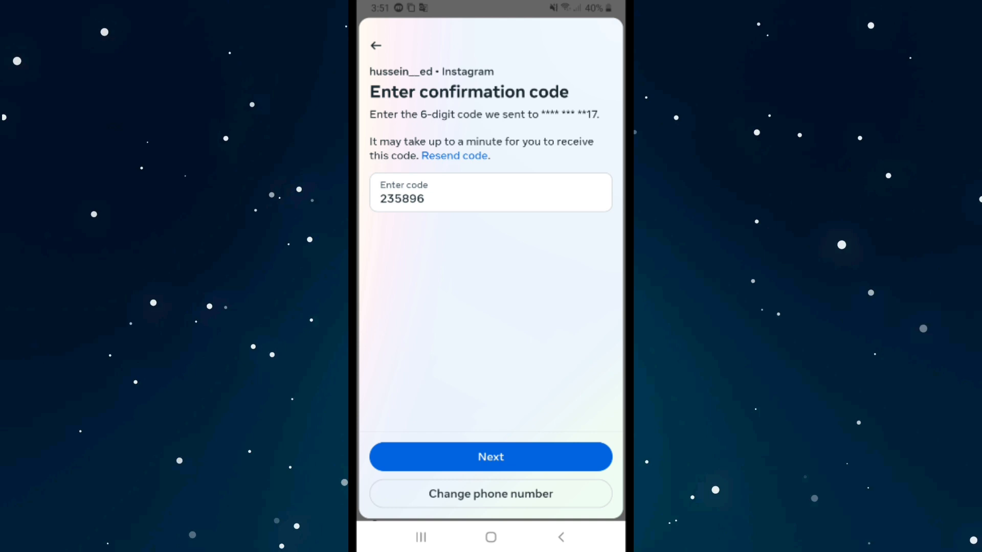
click(490, 456)
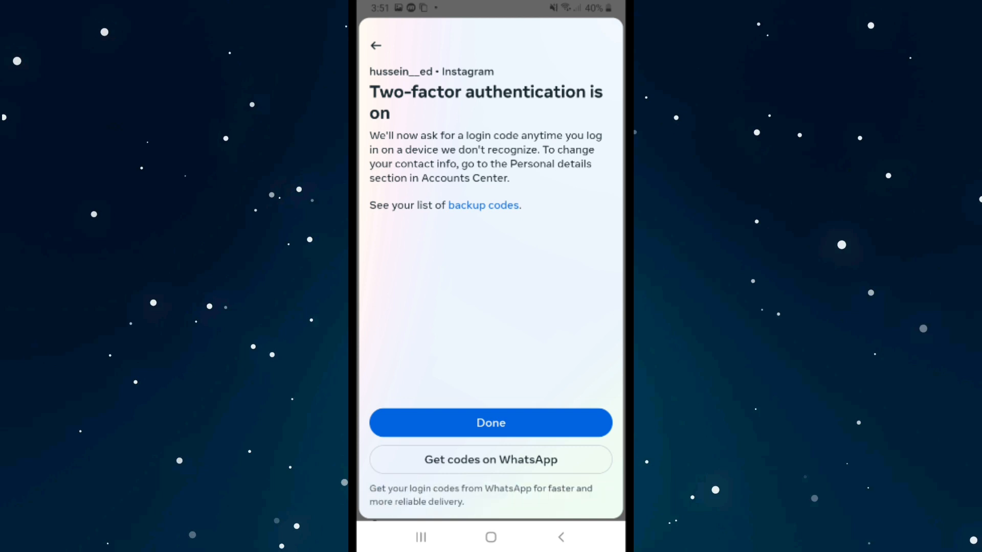
click(489, 423)
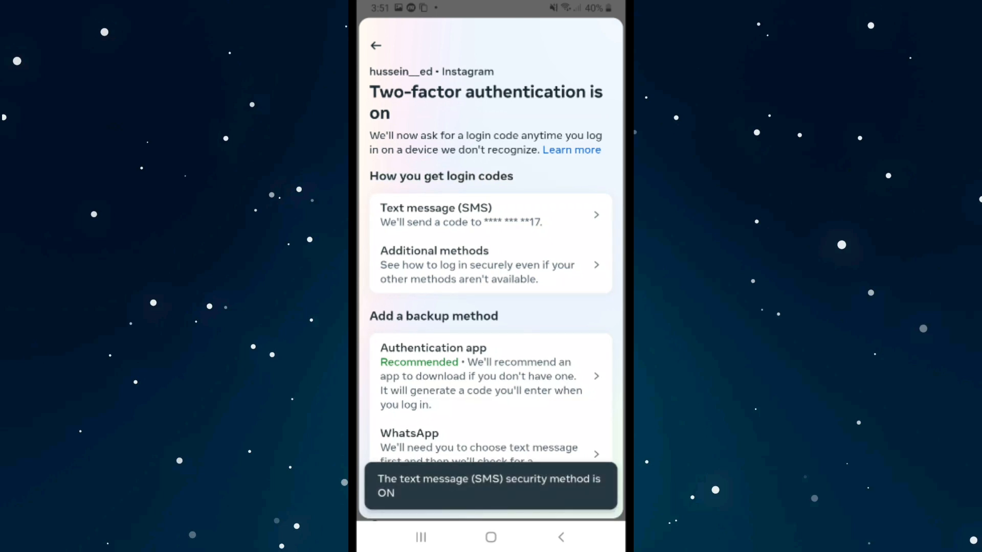